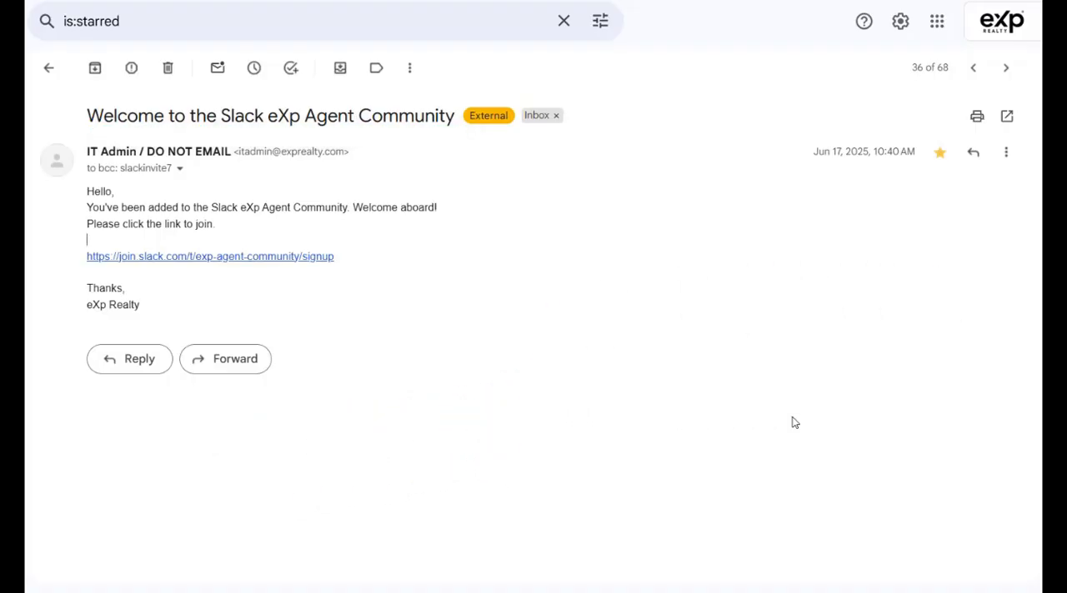
Follow the join.slack.com link in the starred eXp Agent Community welcome email
click(210, 256)
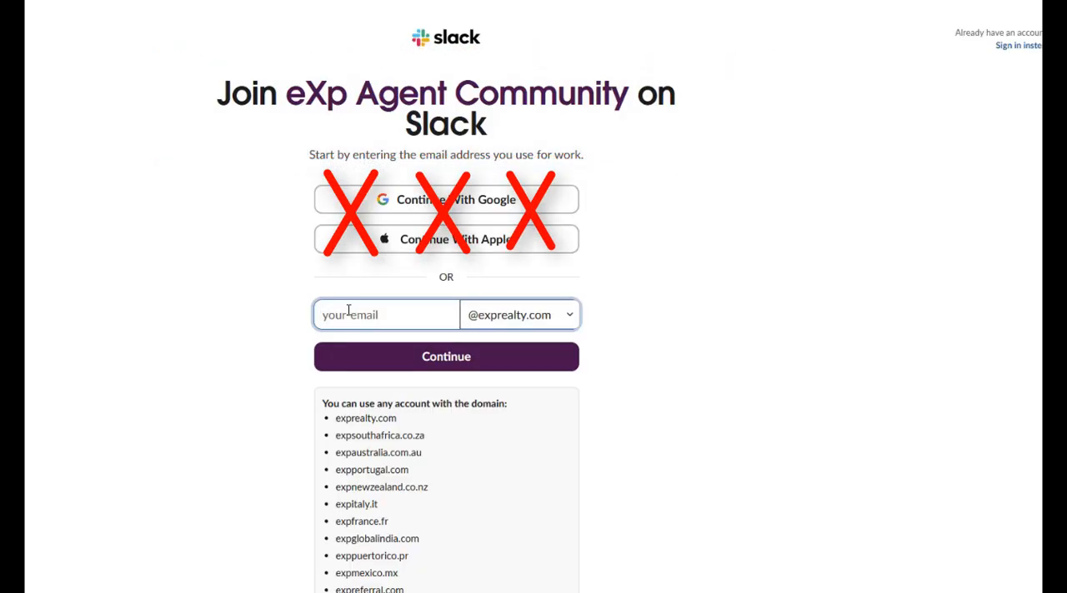
text(steve.rettig)
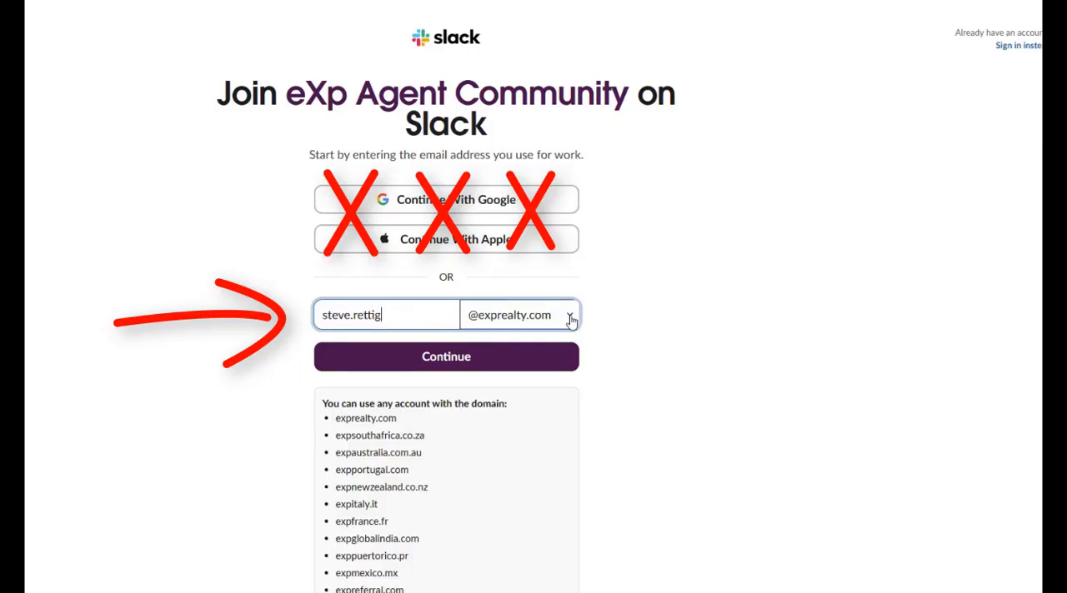
click(571, 315)
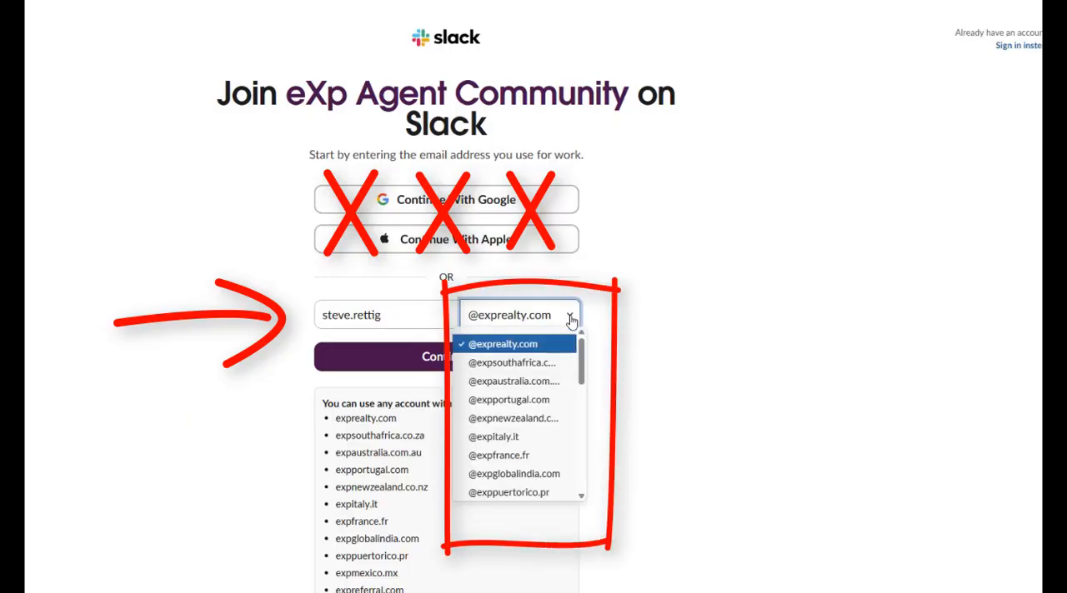
click(502, 343)
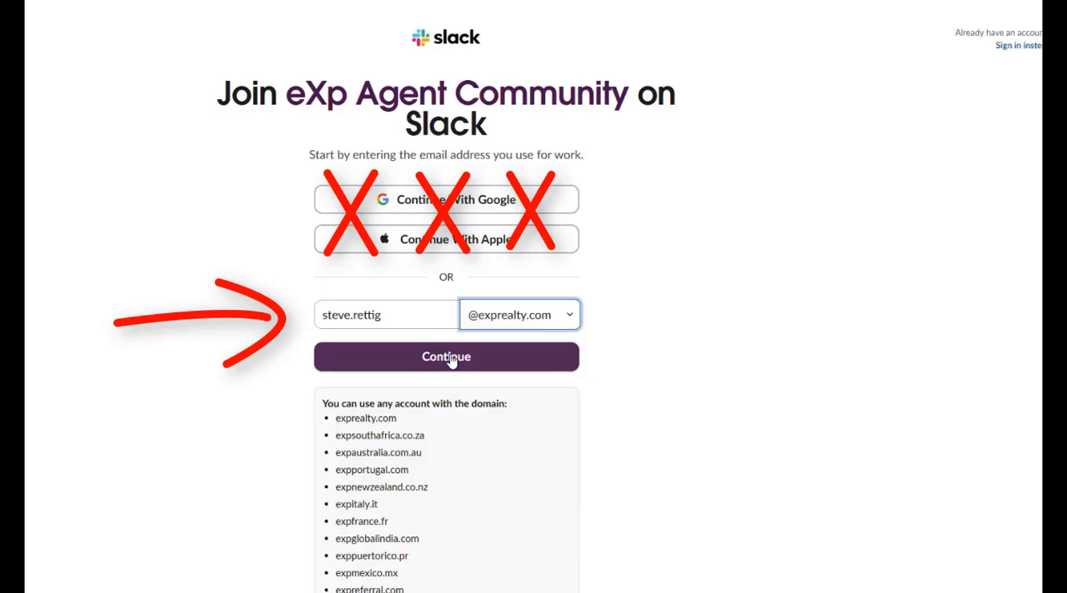
click(445, 356)
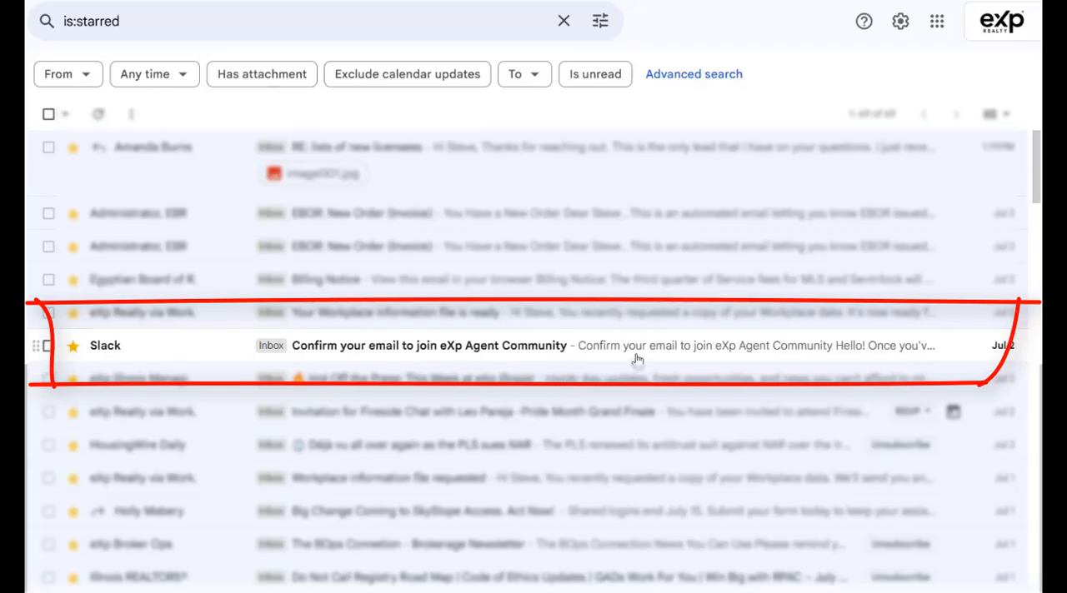
Open Slack's 'Confirm your email' message and confirm the email address
click(428, 345)
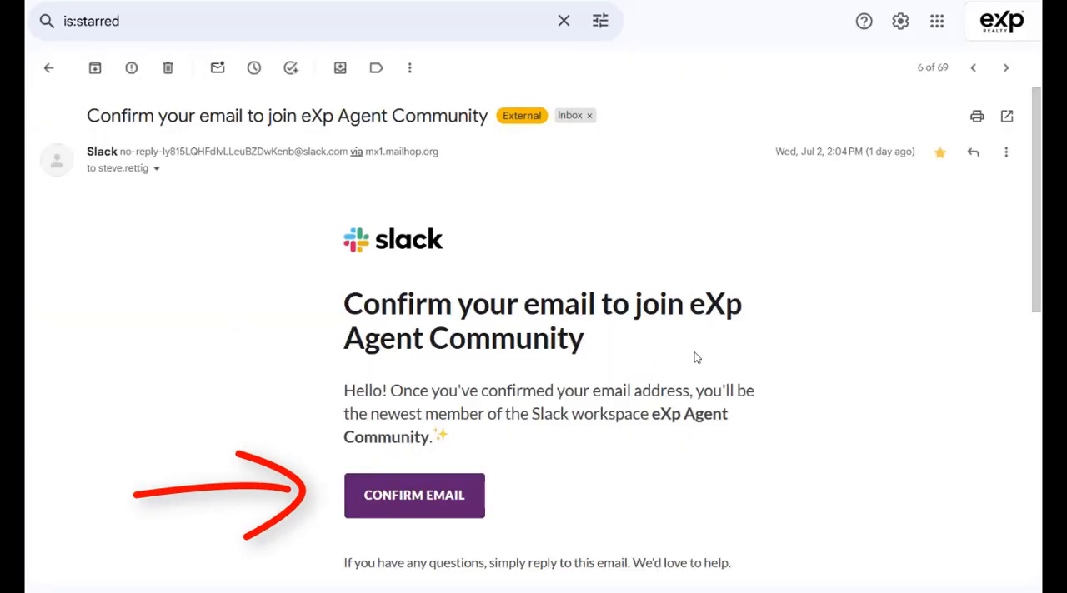
mouse_move(511, 499)
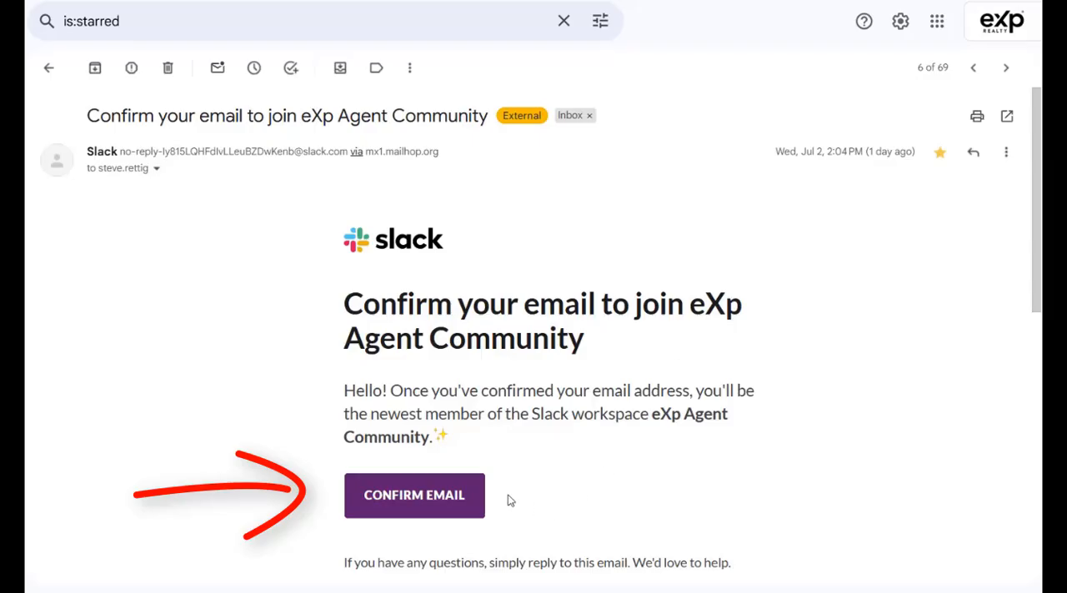
click(414, 495)
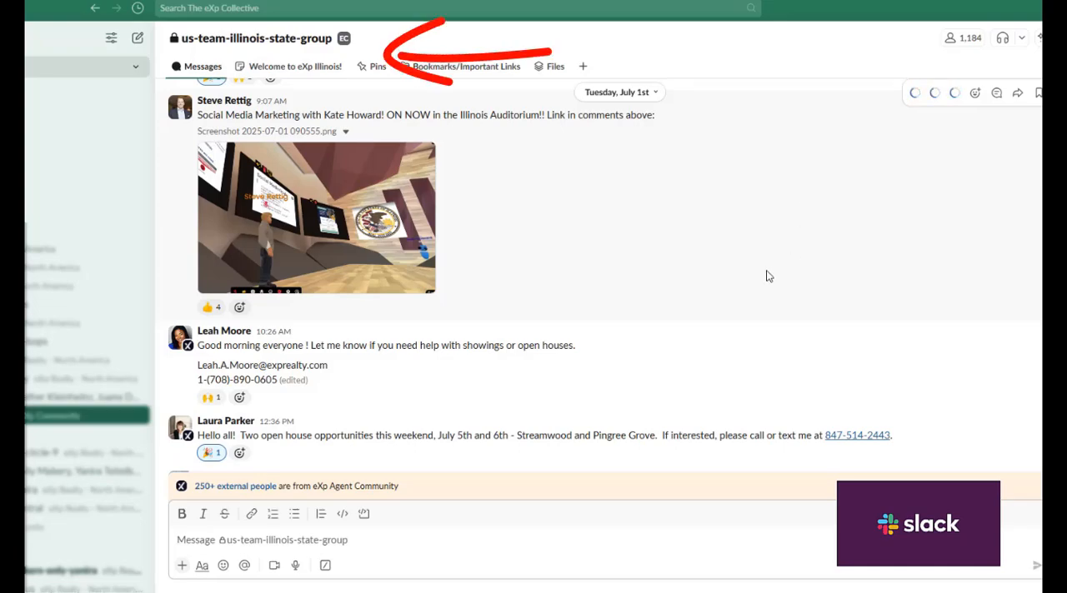
mouse_move(737, 286)
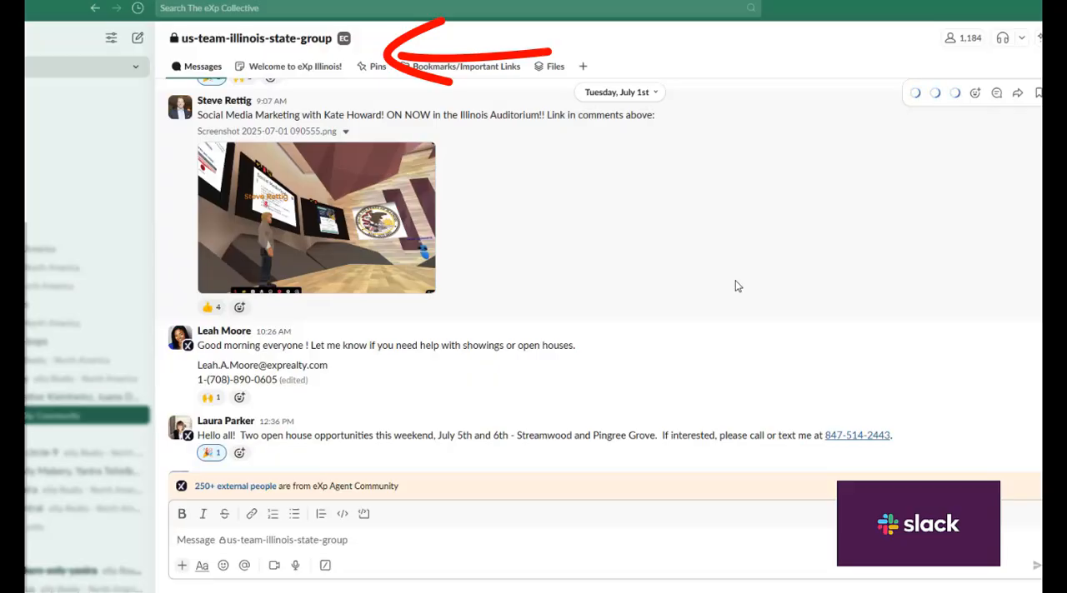
Scroll the us-team-illinois-state-group channel down to the pinned holiday closure announcement
scroll(down, 3)
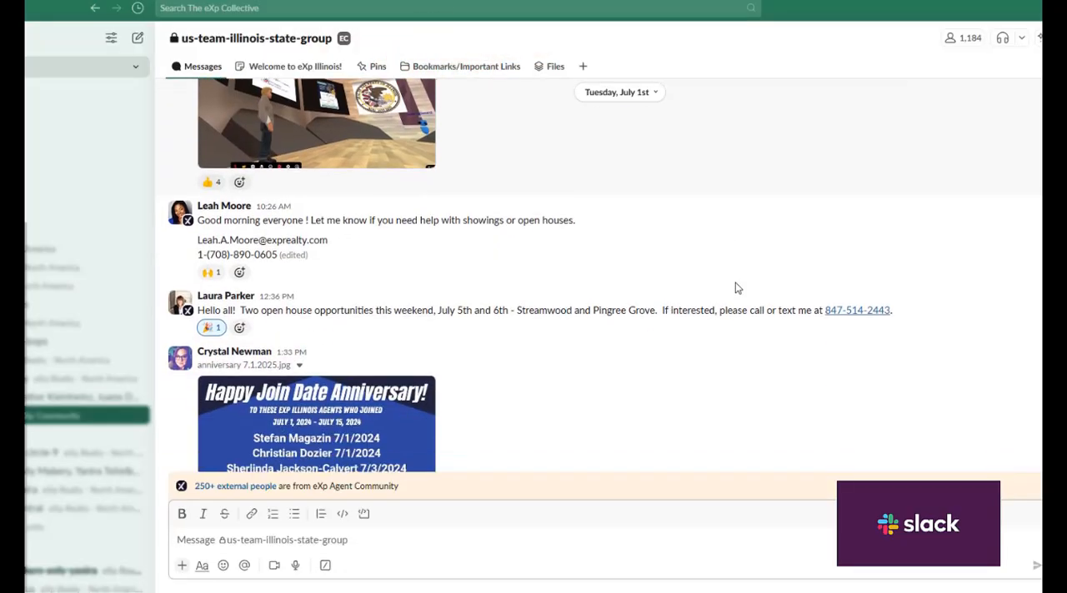
scroll(down, 3)
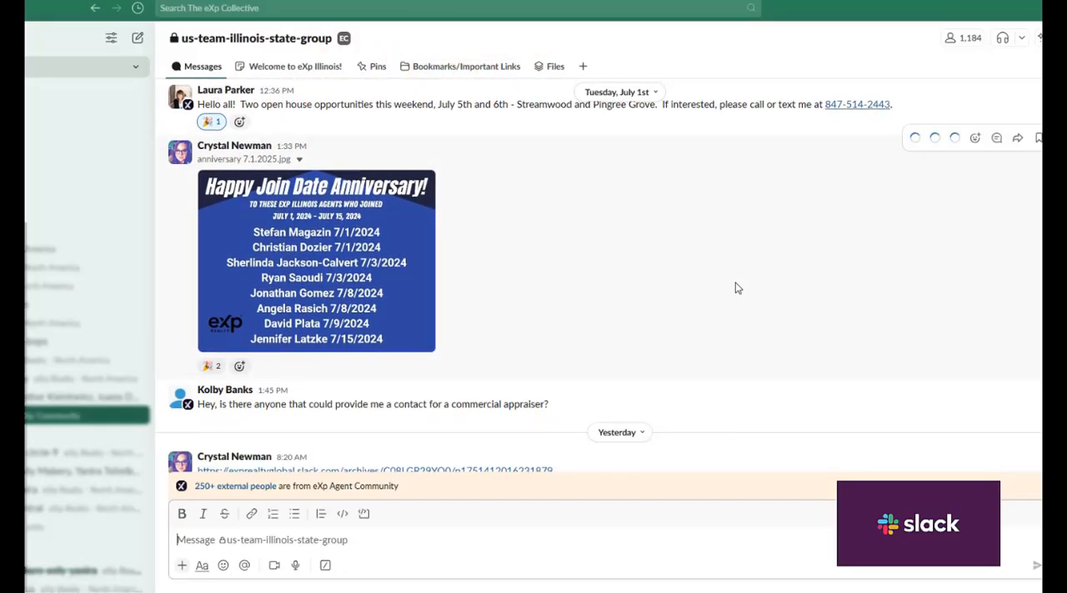
scroll(down, 3)
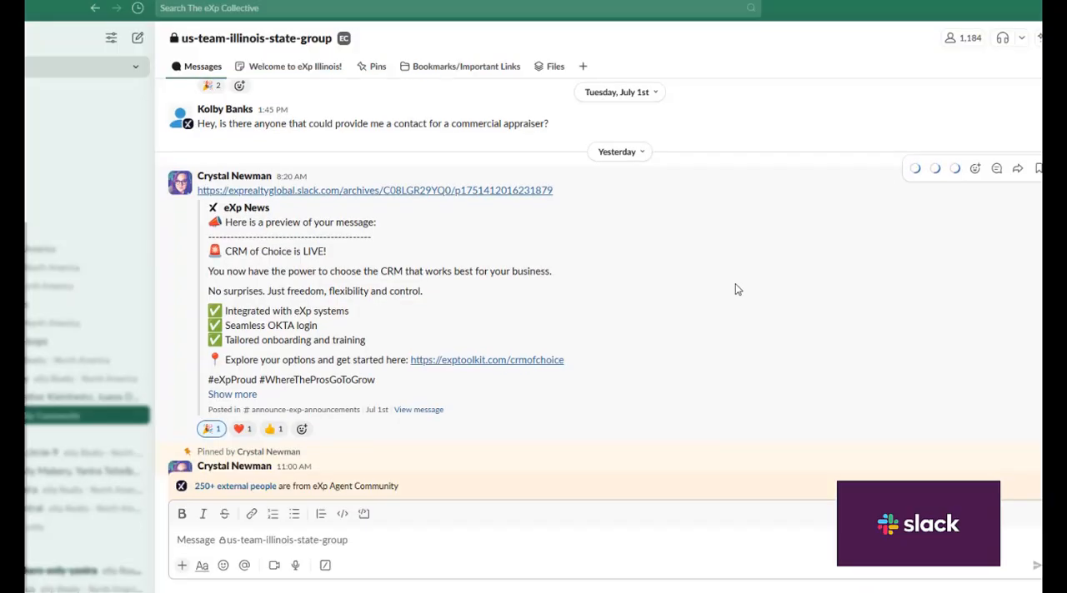
scroll(down, 3)
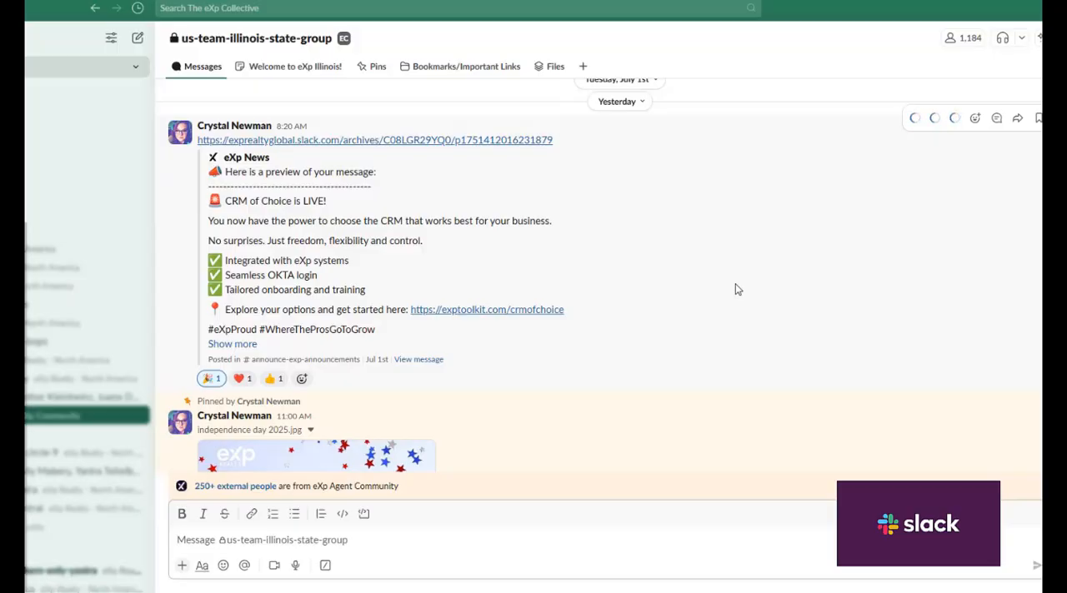
scroll(down, 3)
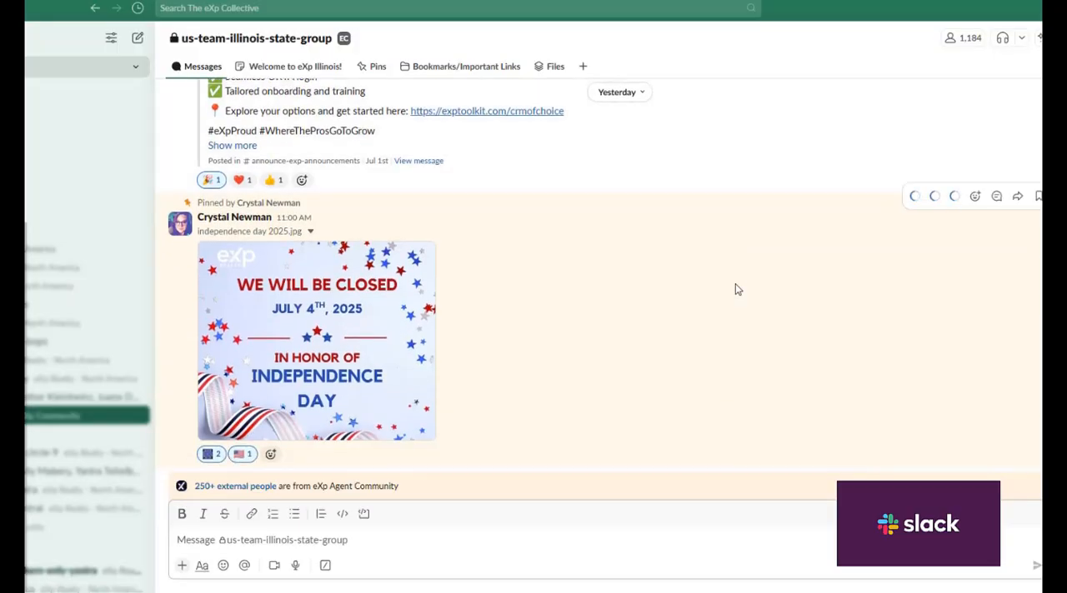